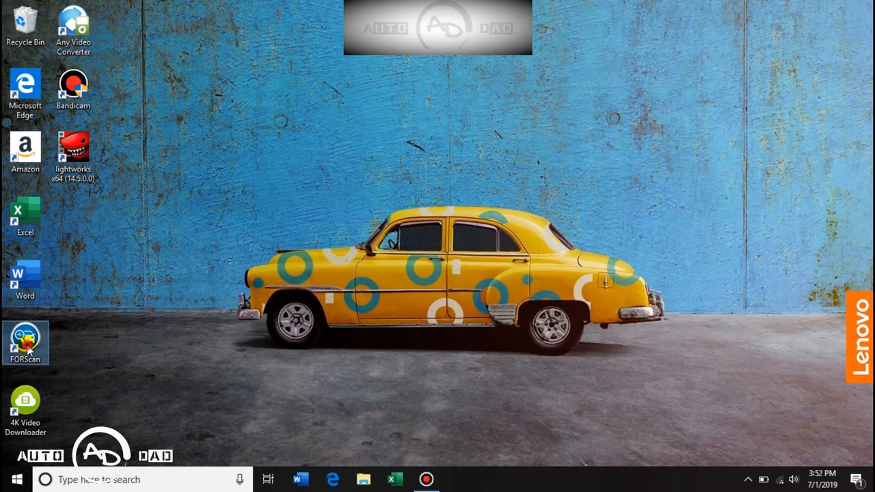
# - Launch FORScan from its desktop shortcut, showing the empty unconnected log
pyautogui.doubleClick(25, 337)
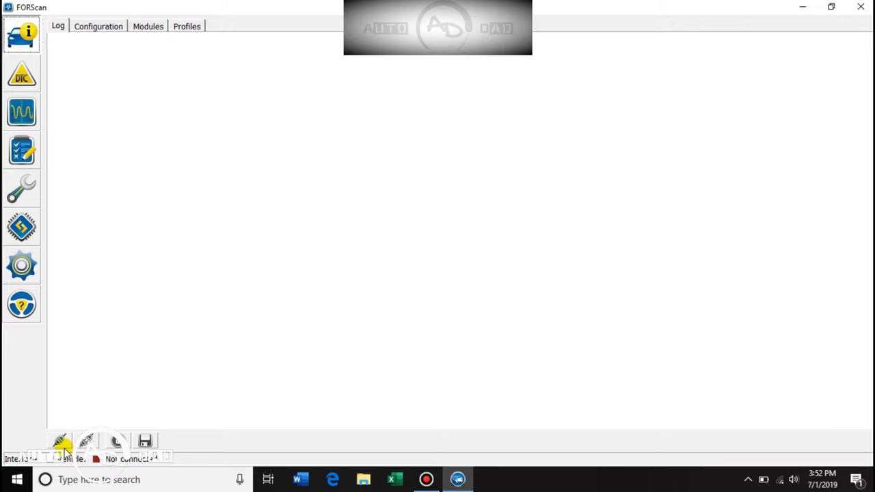
pyautogui.moveTo(57, 440)
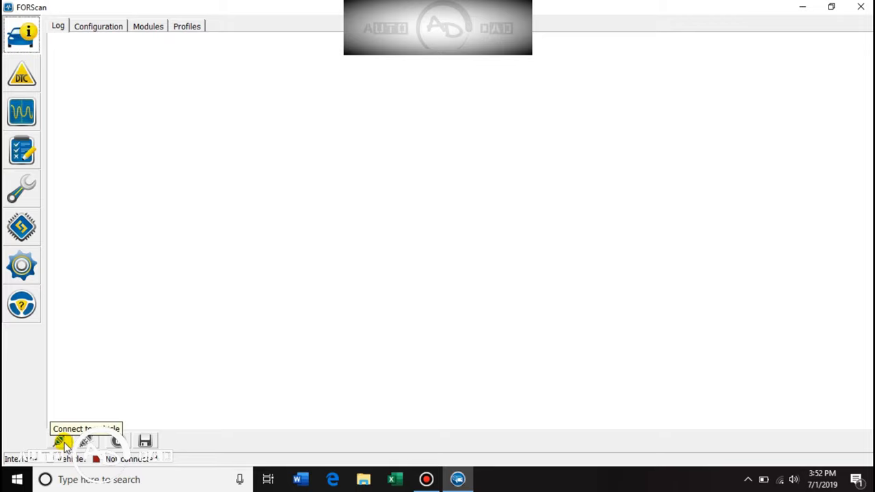
# - Start the vehicle connection, bringing up the initial-conditions warning
pyautogui.click(58, 440)
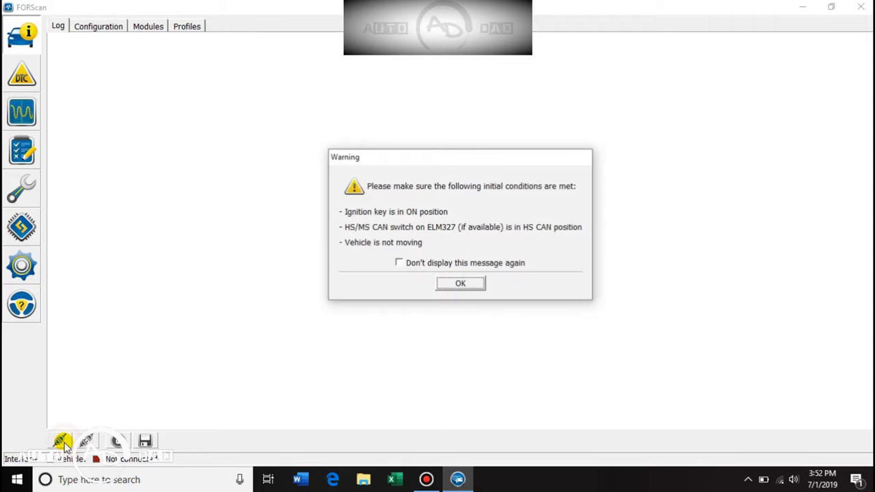
pyautogui.moveTo(341, 321)
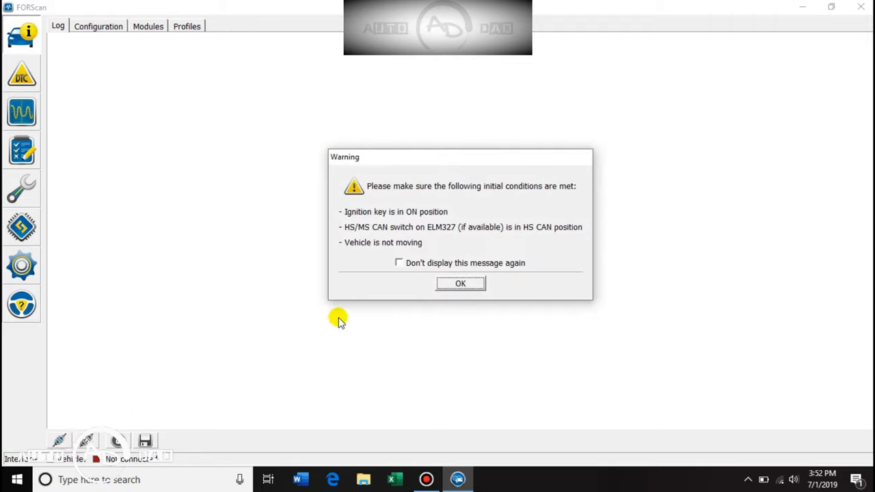
pyautogui.moveTo(374, 293)
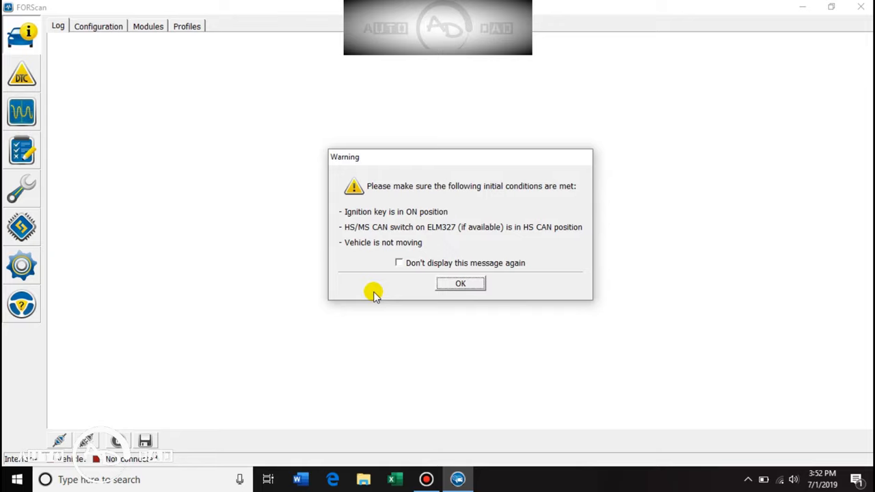
pyautogui.moveTo(377, 291)
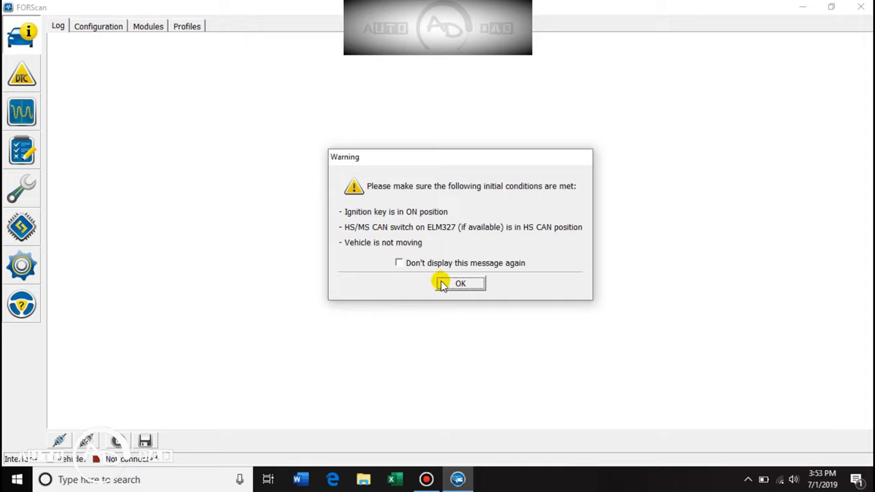
# - Accept the connection conditions and load the recorded Ford F-150 TiVCT 5.0L 2016 profile
pyautogui.click(459, 283)
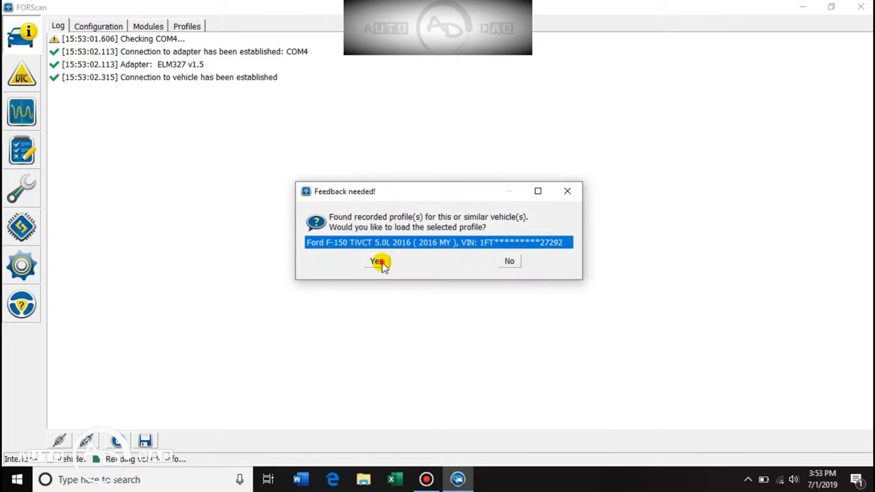
pyautogui.click(376, 261)
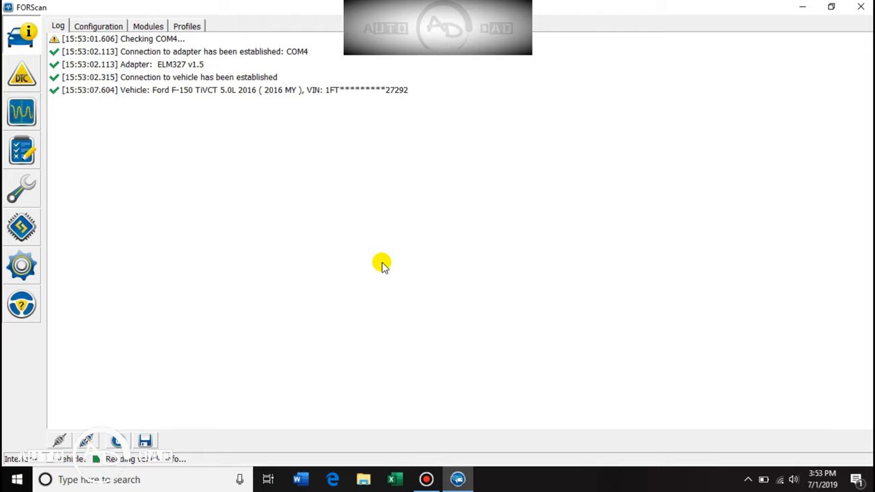